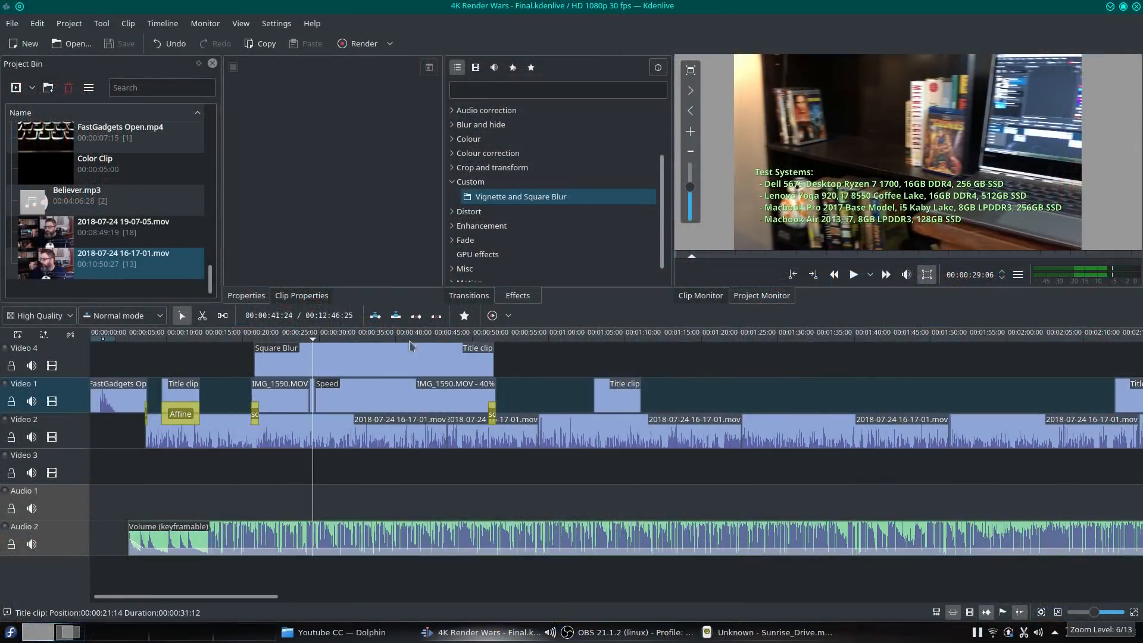
# - Select the top title clip to show its Square Blur and Vignette effects
pyautogui.click(372, 358)
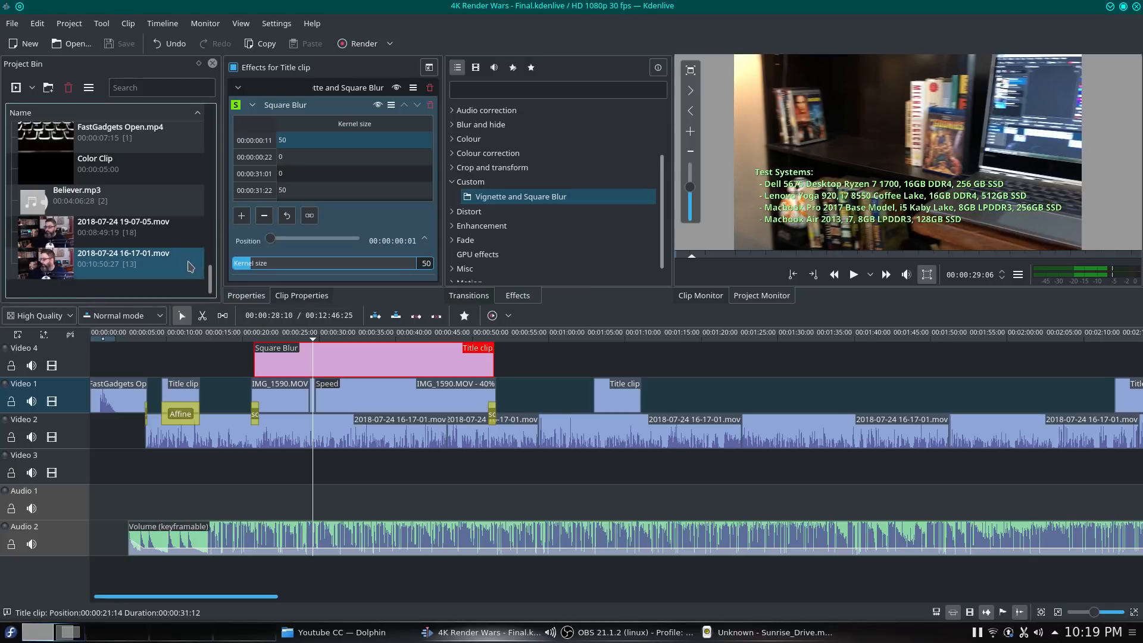
pyautogui.scroll(-3)
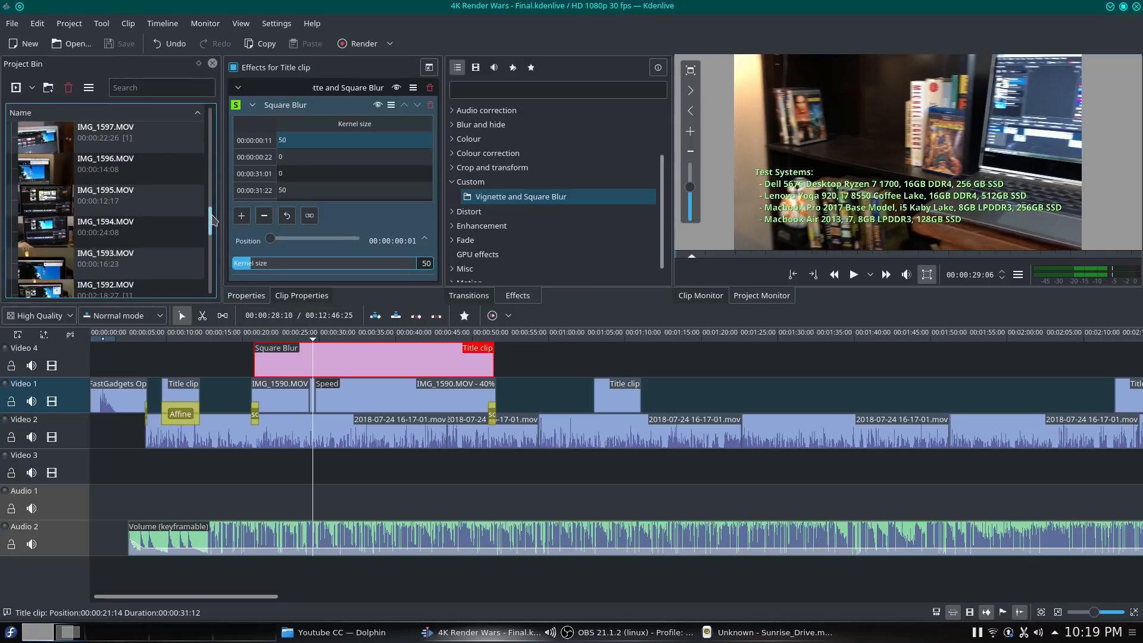
pyautogui.scroll(-3)
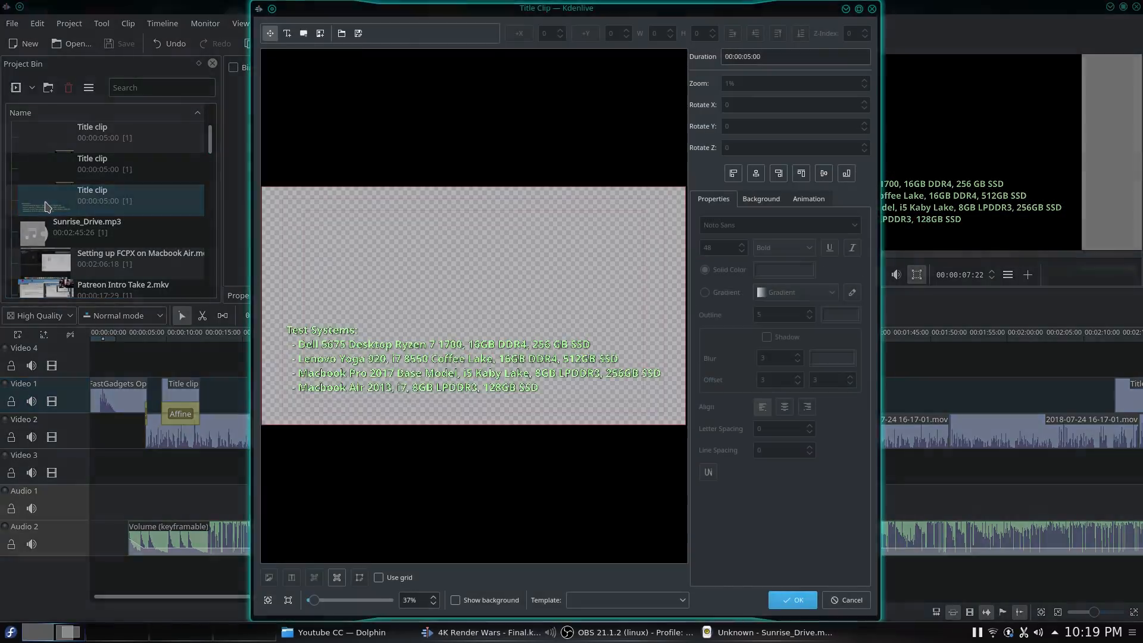
# - Toggle Show background in the title editor, close it, and review the effect stack
pyautogui.click(455, 600)
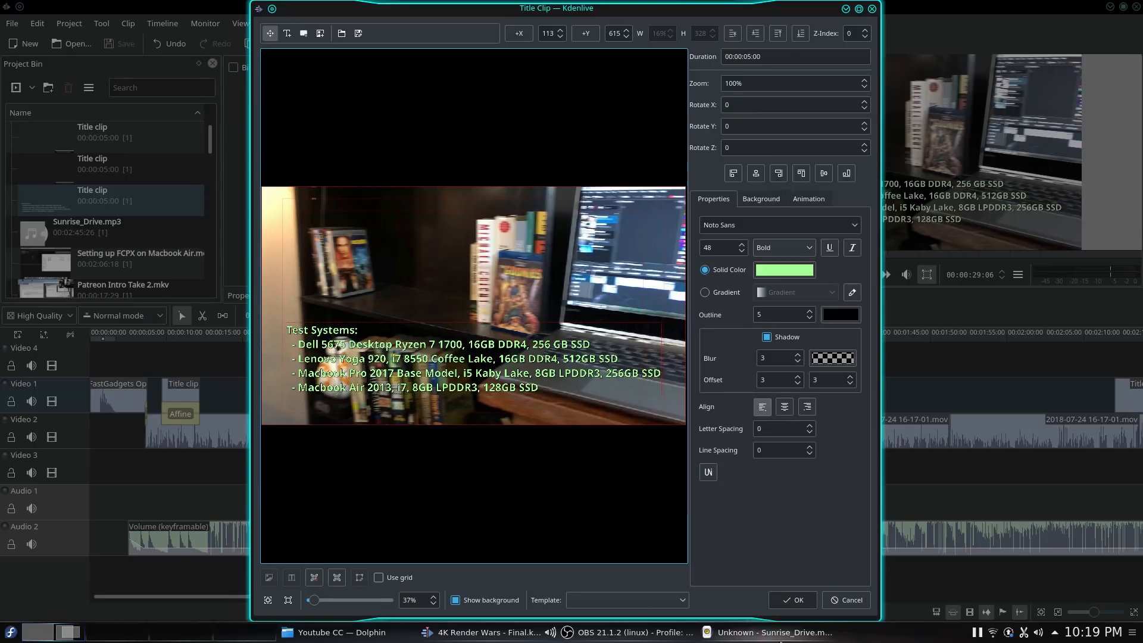
pyautogui.click(791, 600)
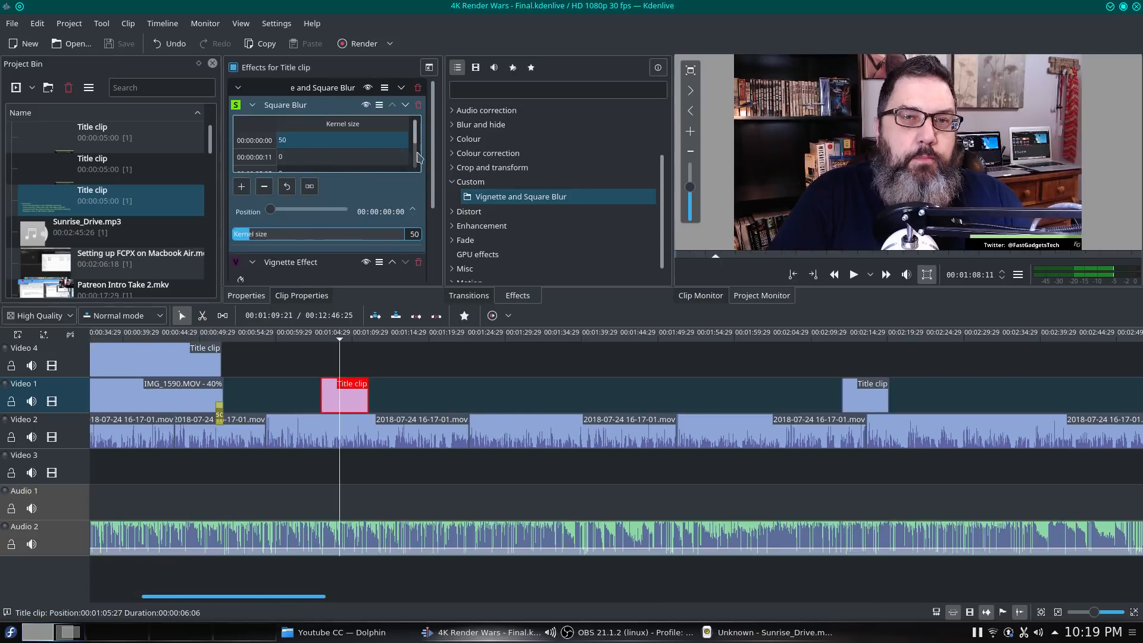
pyautogui.scroll(-3)
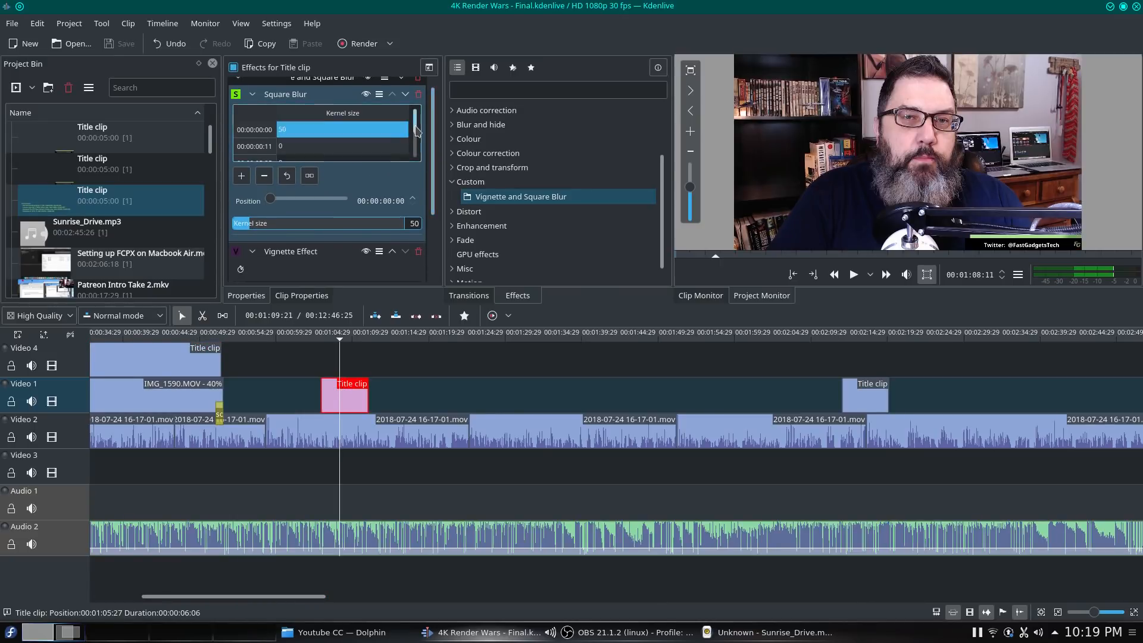
pyautogui.scroll(-3)
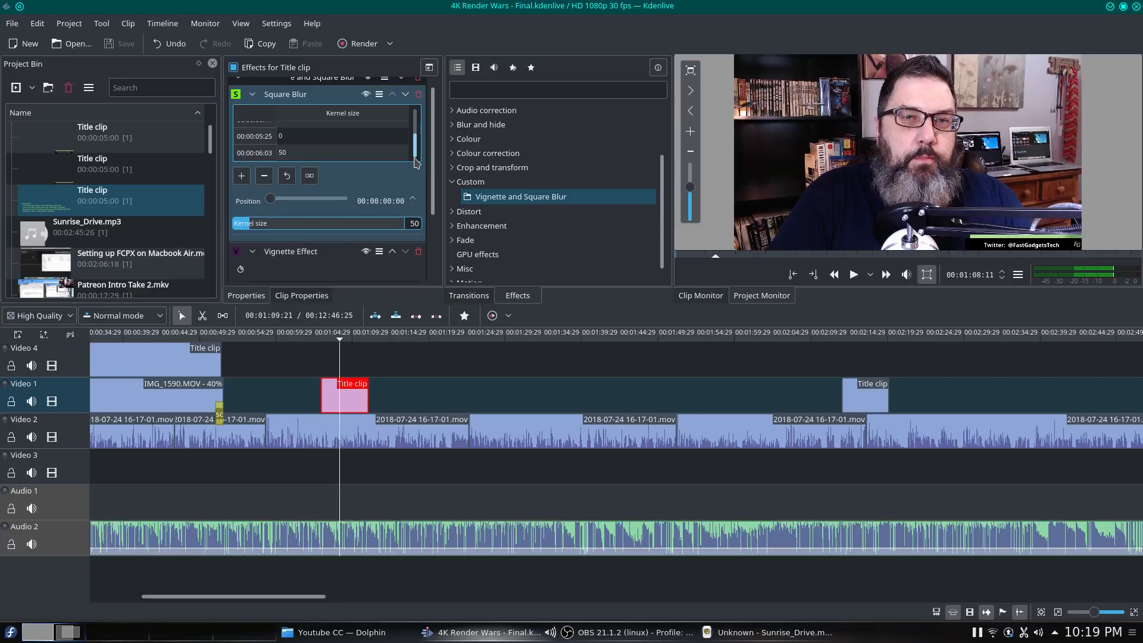
pyautogui.scroll(-3)
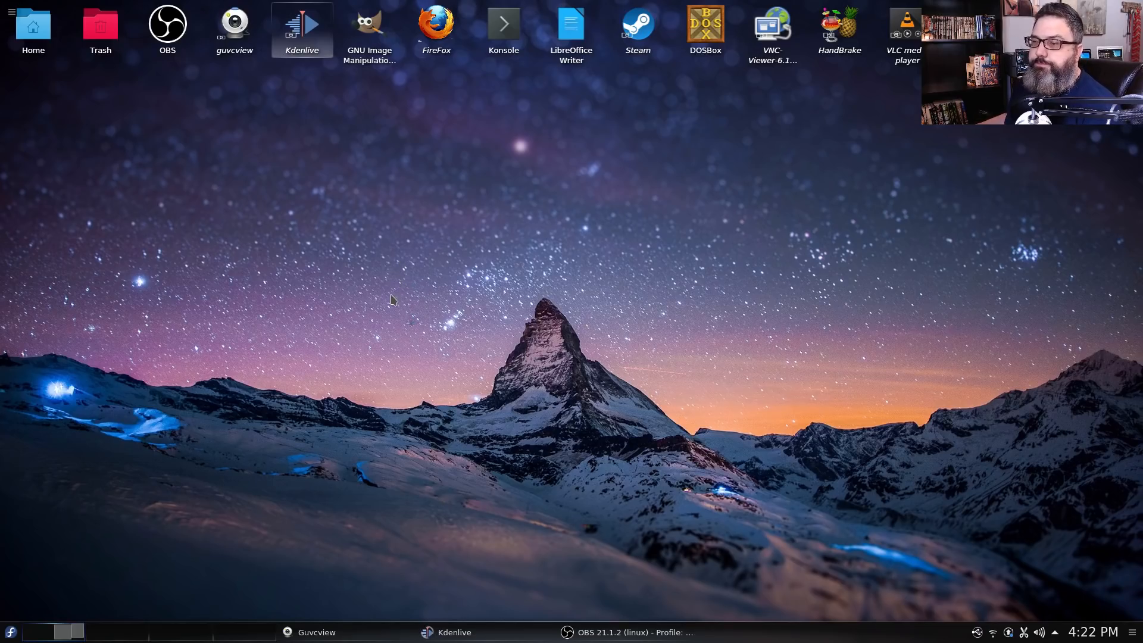
# - Launch Kdenlive and open the recent 4K Render War! project
pyautogui.doubleClick(302, 24)
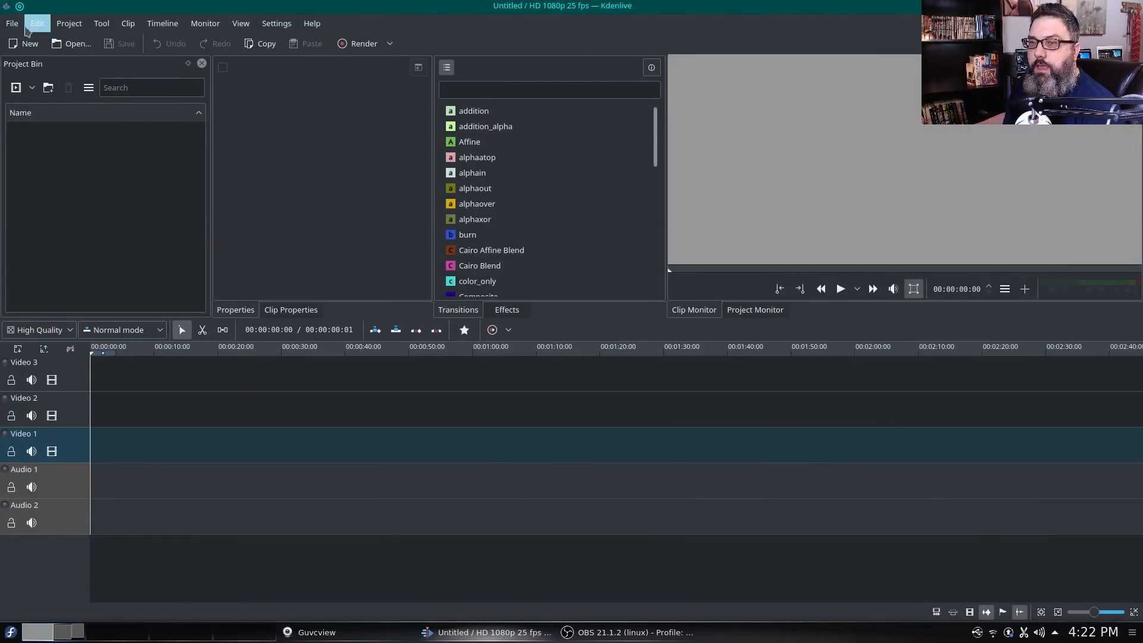
pyautogui.click(12, 23)
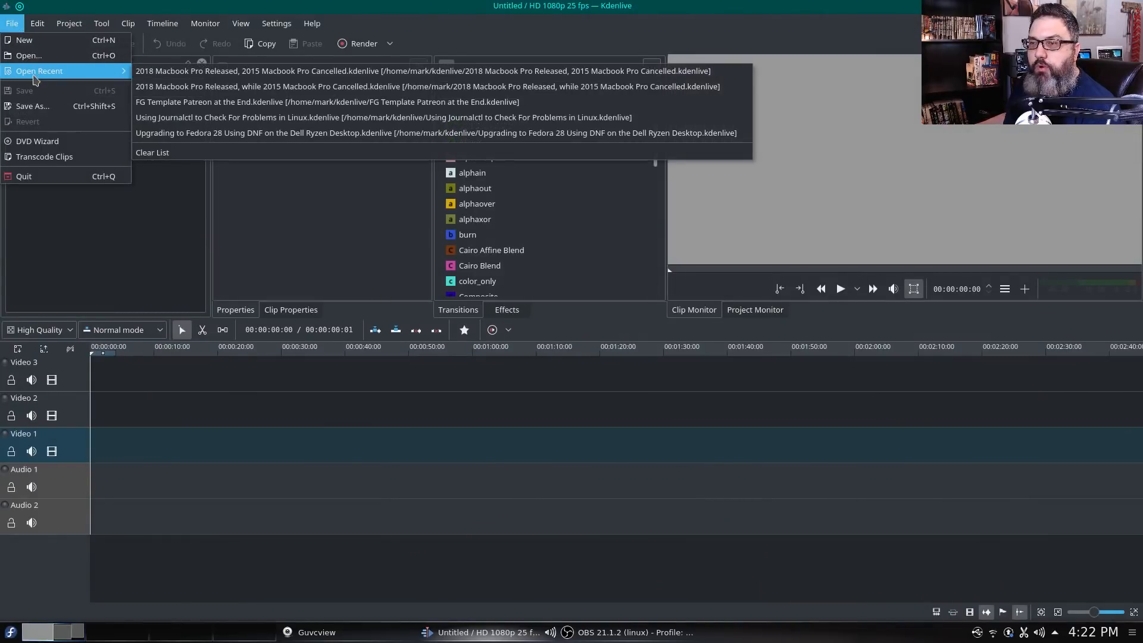
pyautogui.moveTo(430, 71)
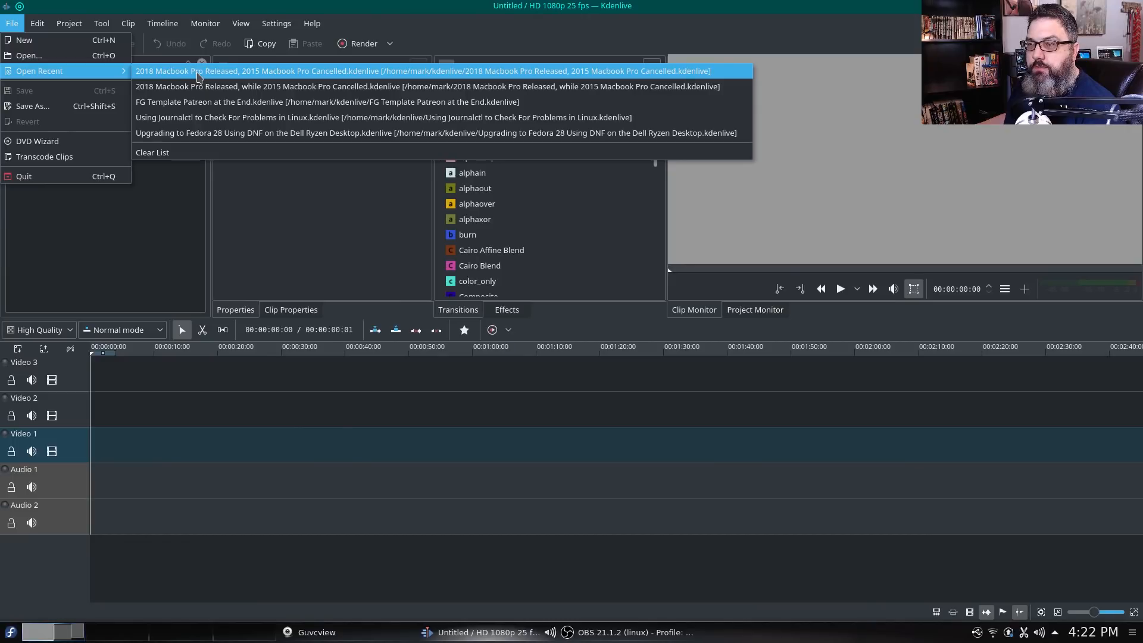
pyautogui.click(426, 71)
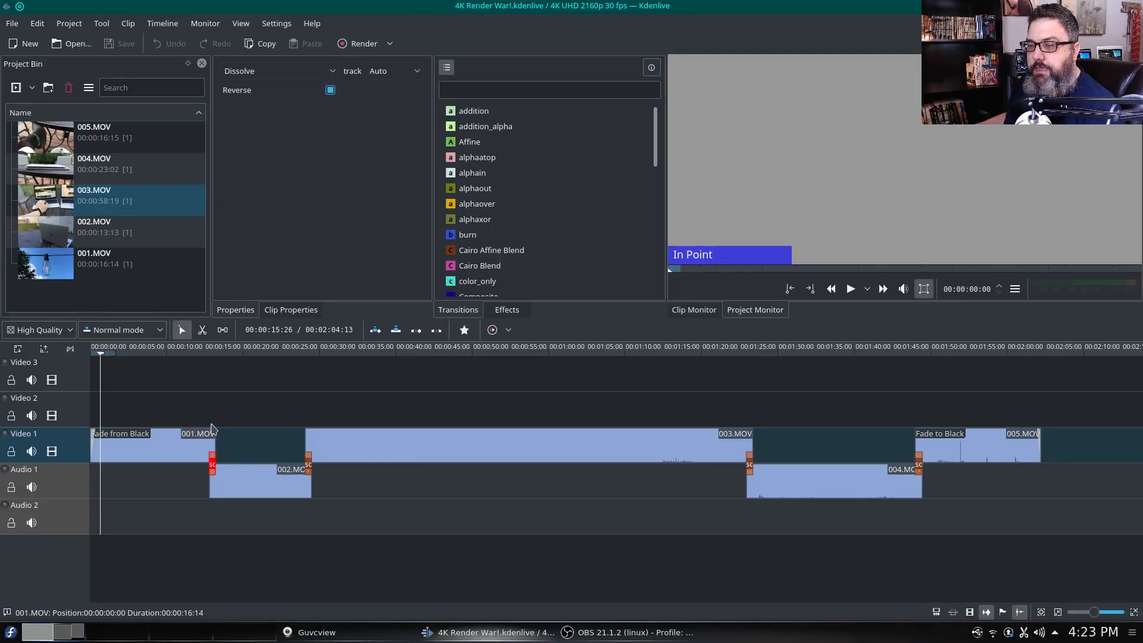
# - Deselect the transition on the timeline to preview the opening light-bulb shot
pyautogui.click(525, 447)
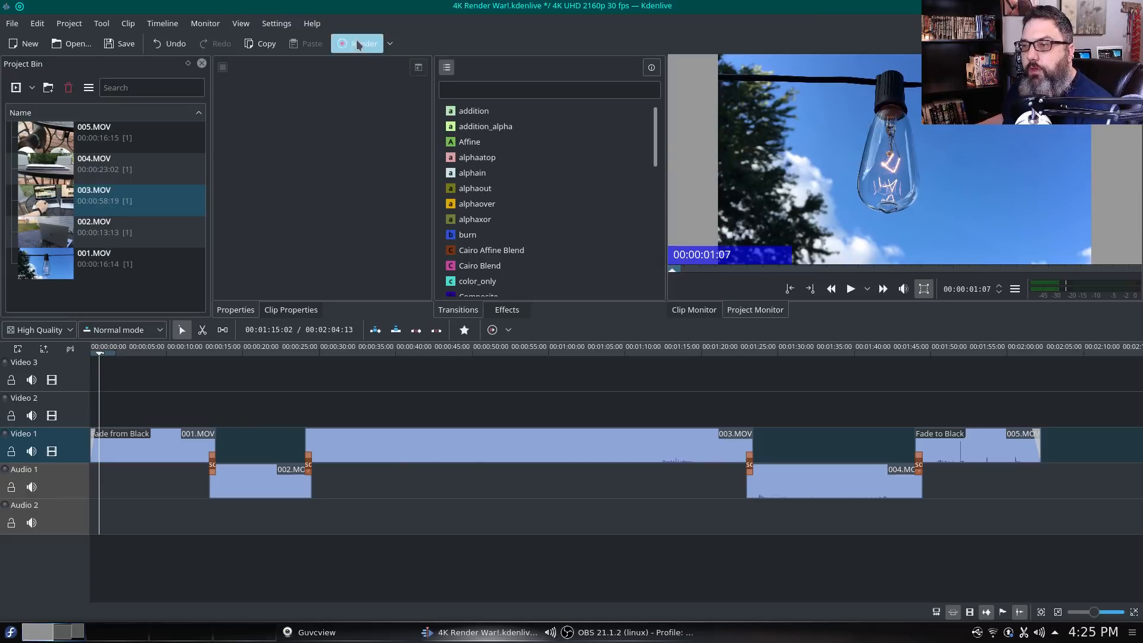
# - In the Render dialog, choose MP4 (H264/AAC), show more options, and set video quality to 19
pyautogui.click(357, 43)
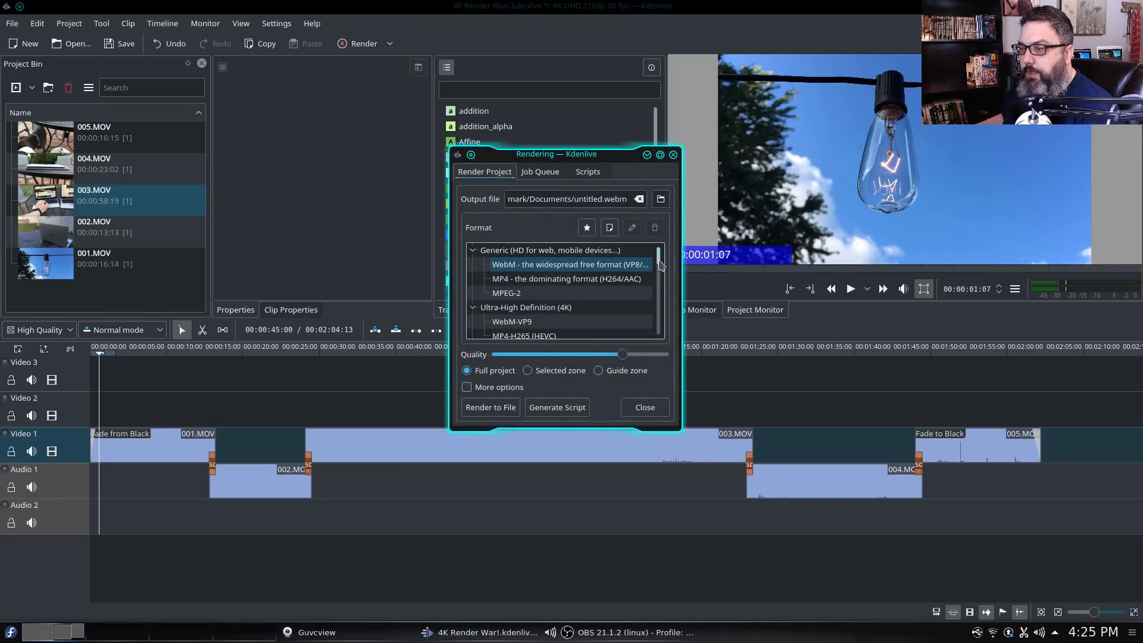
pyautogui.click(567, 279)
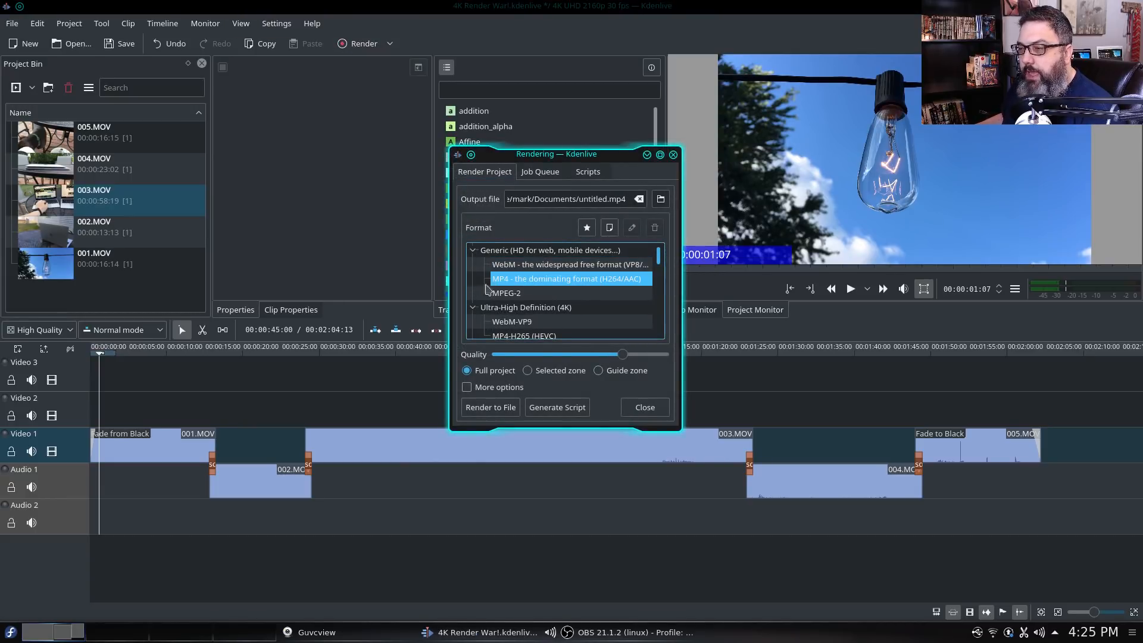
pyautogui.moveTo(609, 288)
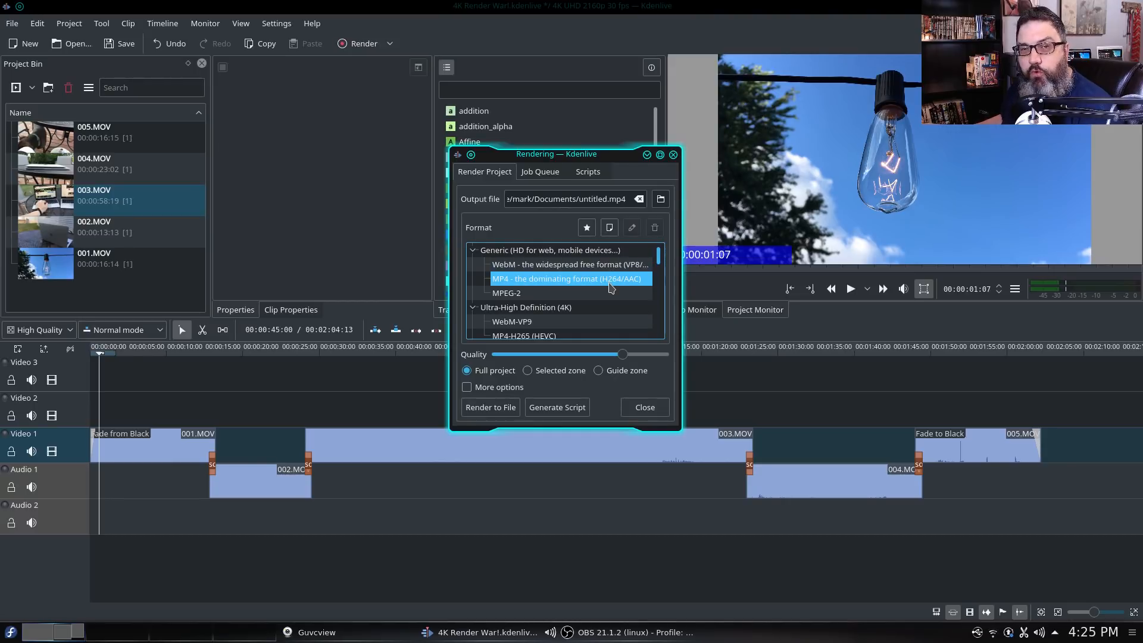
pyautogui.moveTo(636, 289)
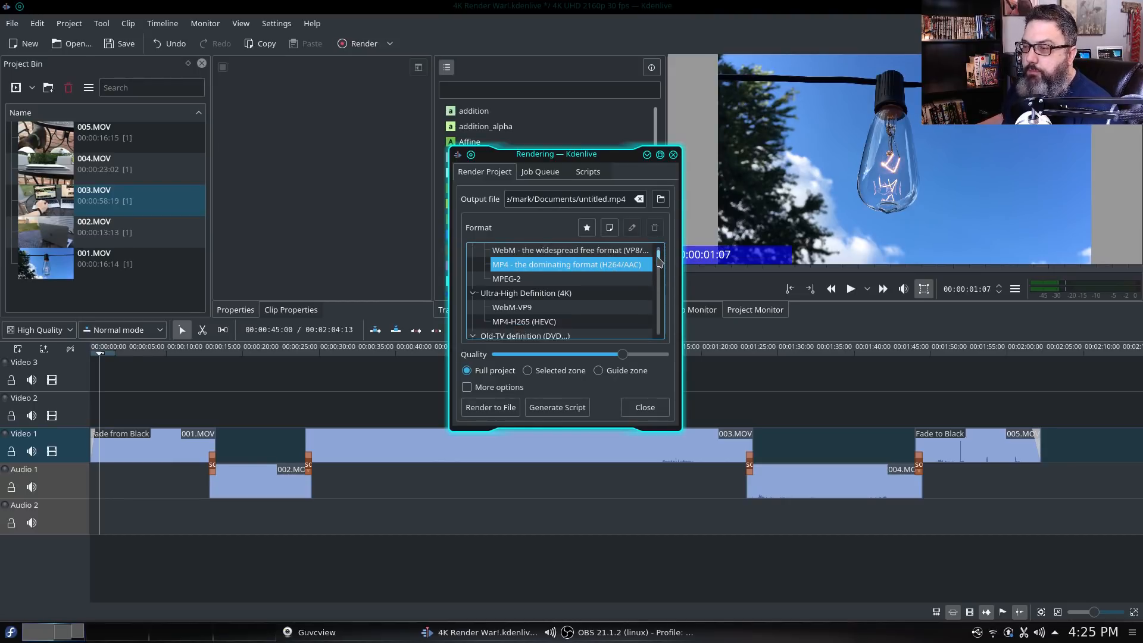
pyautogui.click(467, 387)
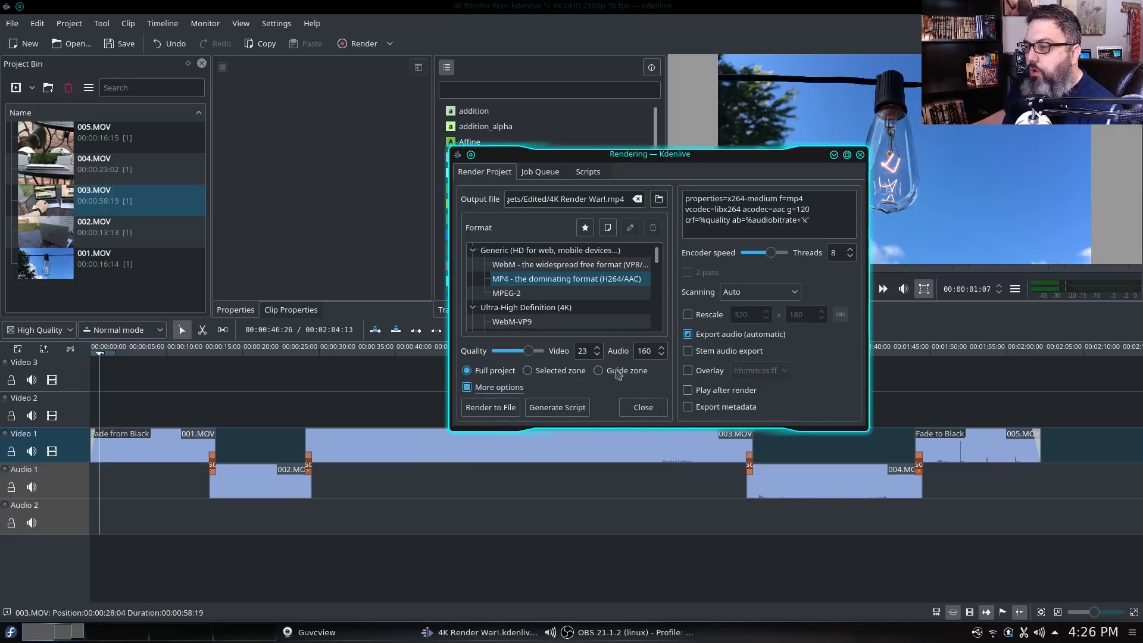
pyautogui.click(583, 350)
pyautogui.write('19')
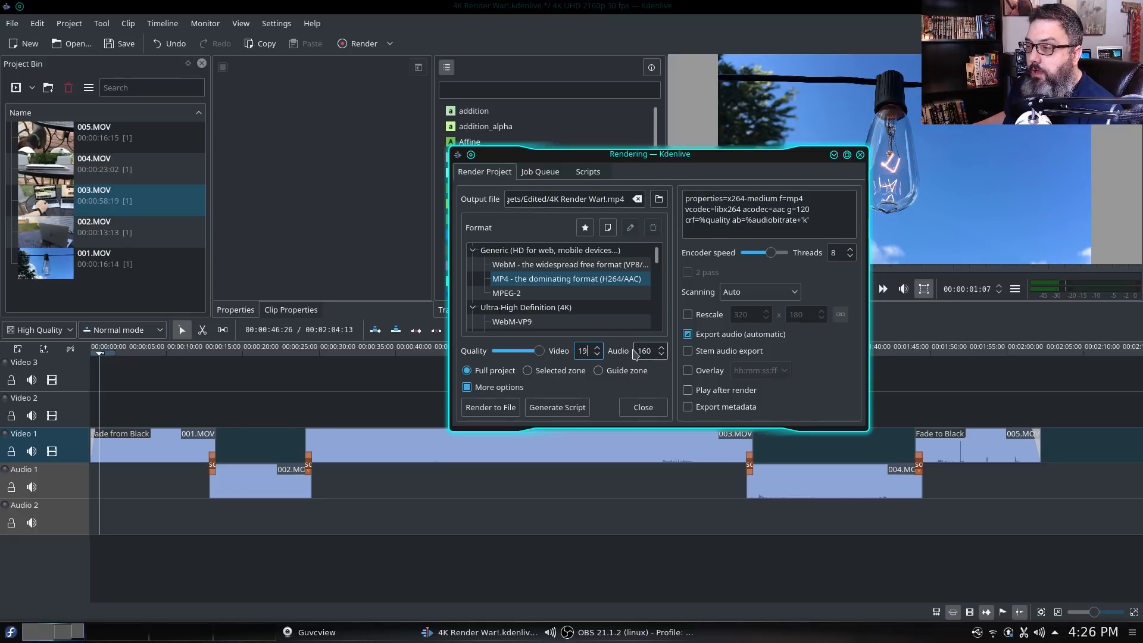
pyautogui.moveTo(660, 368)
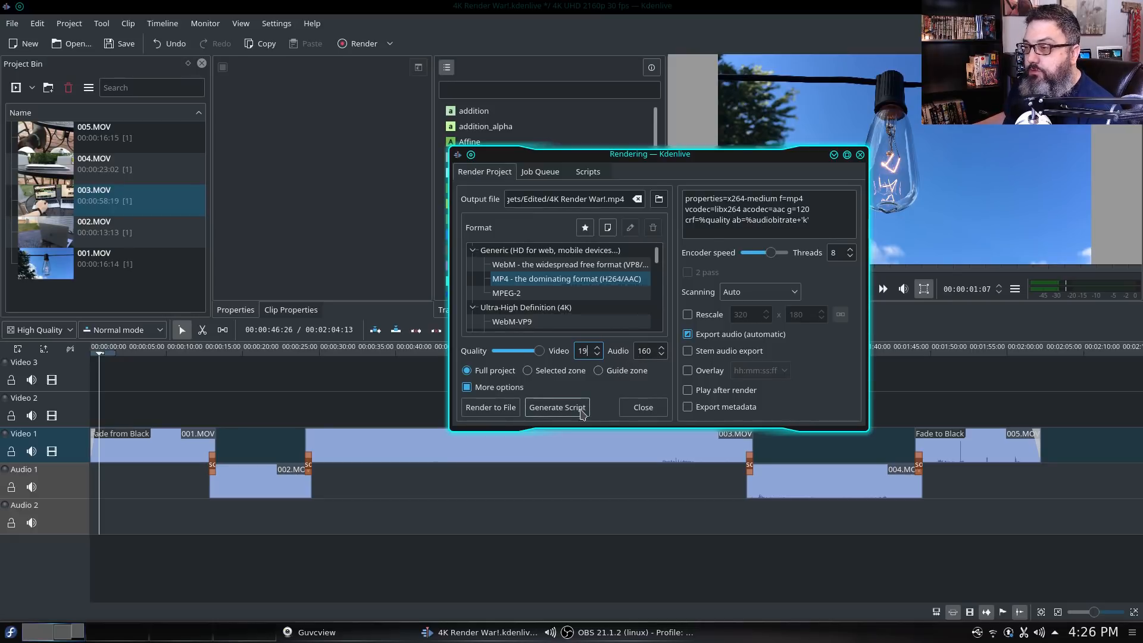
# - Close the Render dialog and open Configure Kdenlive's Environment page with 8 processing threads
pyautogui.click(640, 406)
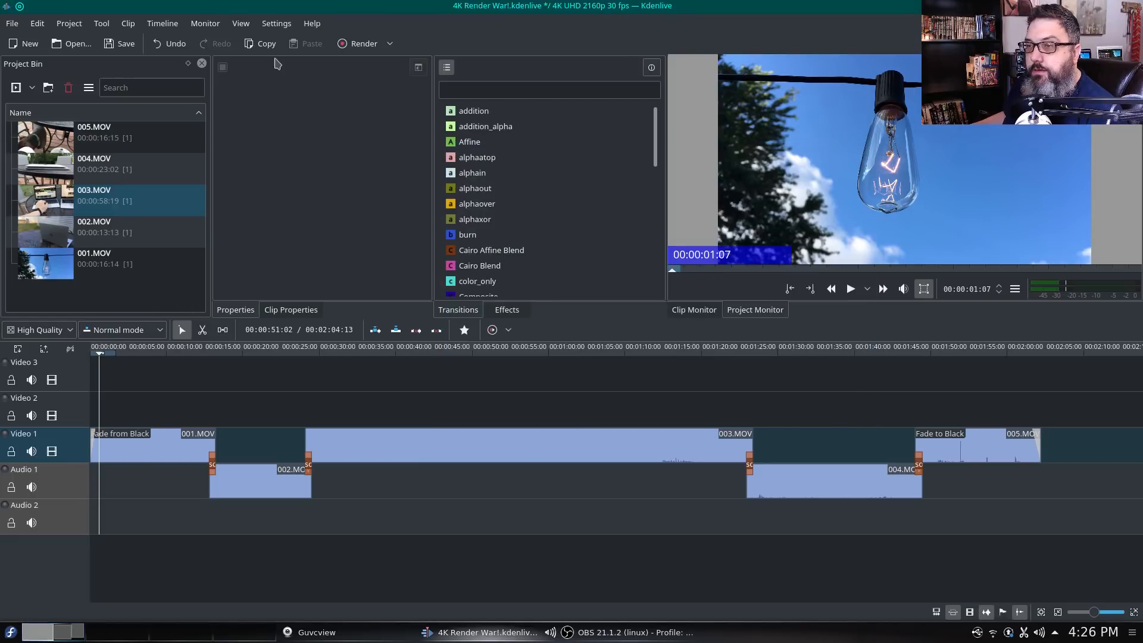
pyautogui.click(276, 23)
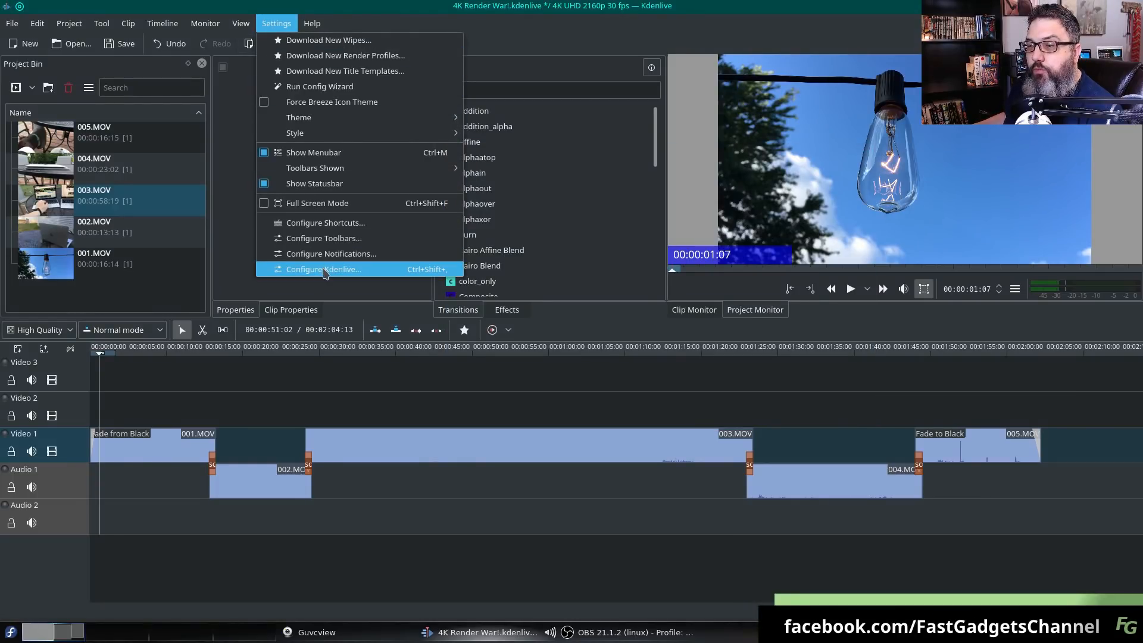
pyautogui.click(323, 269)
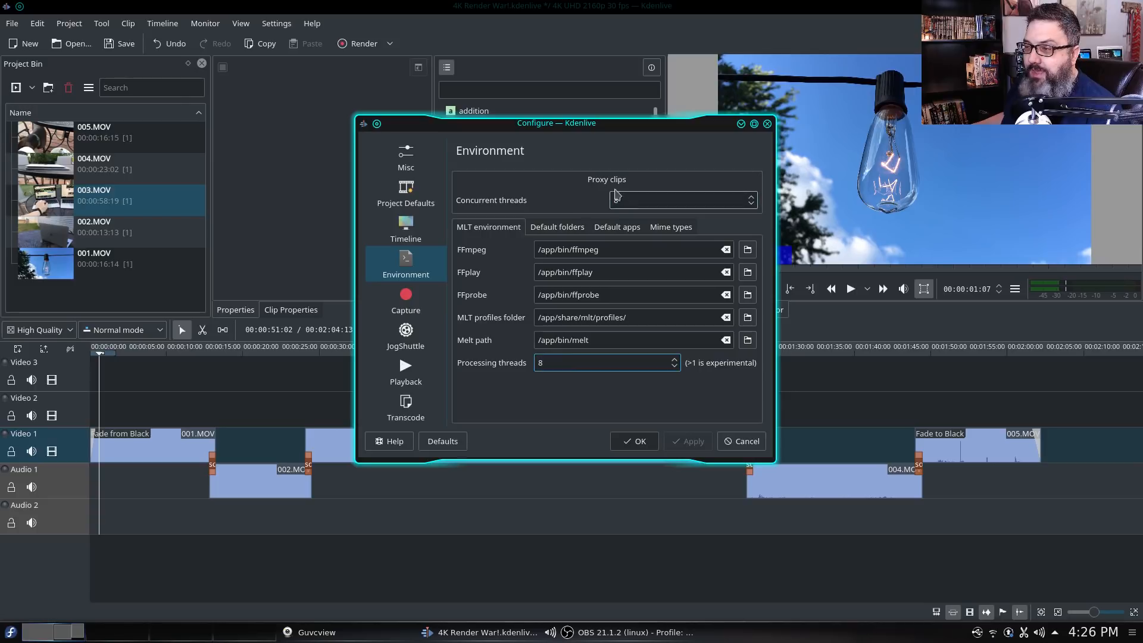
pyautogui.click(681, 199)
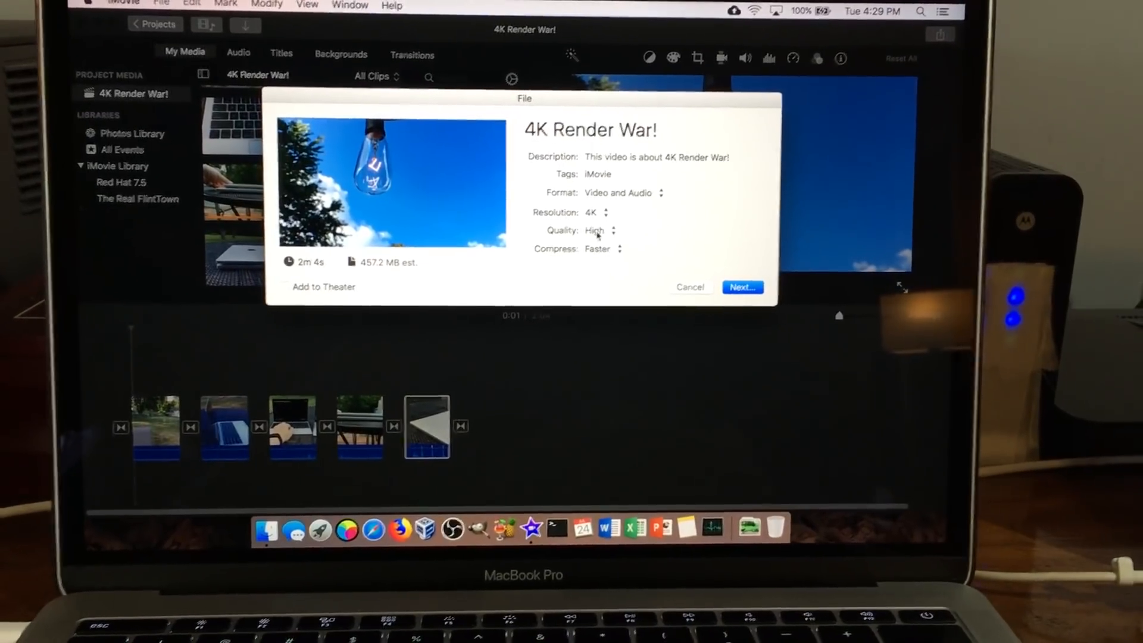
# - Change the iMovie export compression from Faster to Better Quality and continue
pyautogui.click(634, 249)
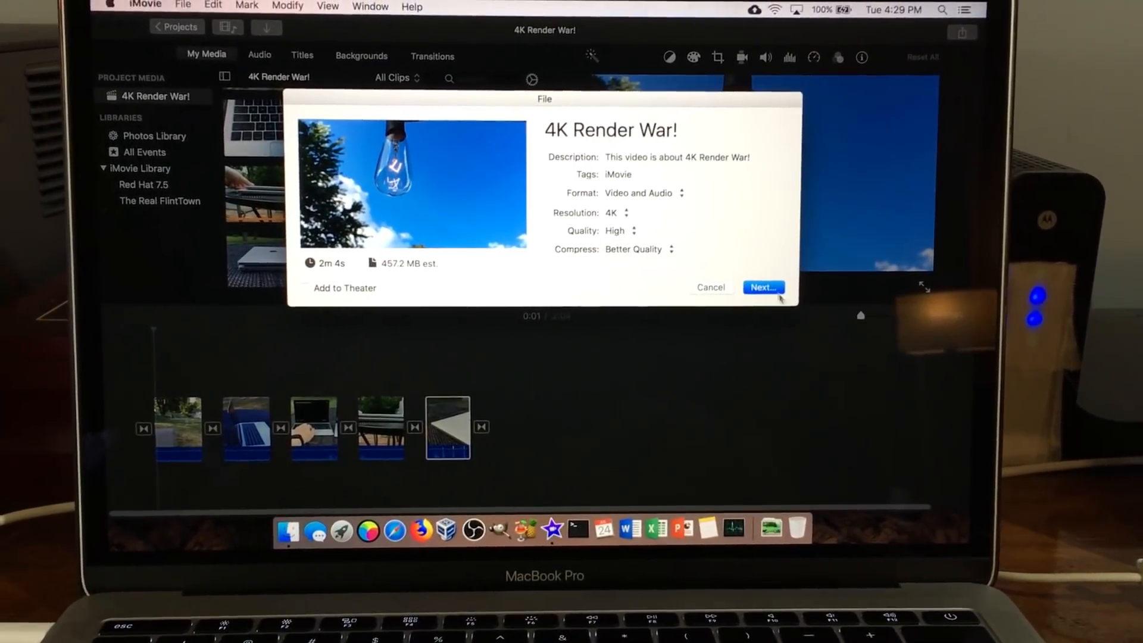
pyautogui.click(762, 286)
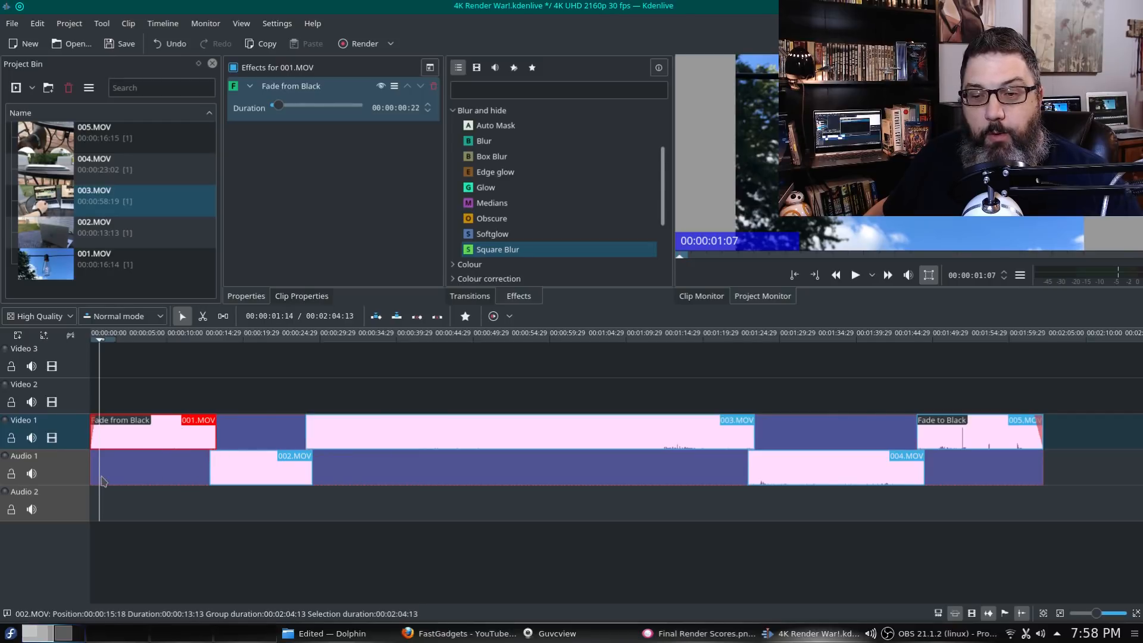
# - Clear the clip selection on the timeline
pyautogui.click(260, 467)
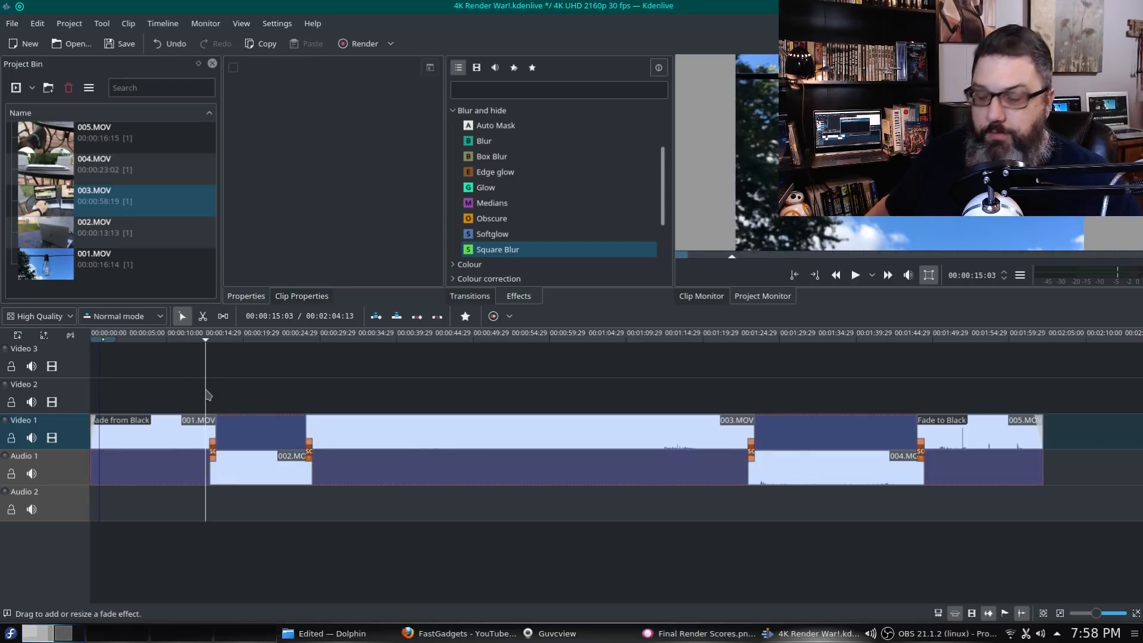
pyautogui.click(854, 274)
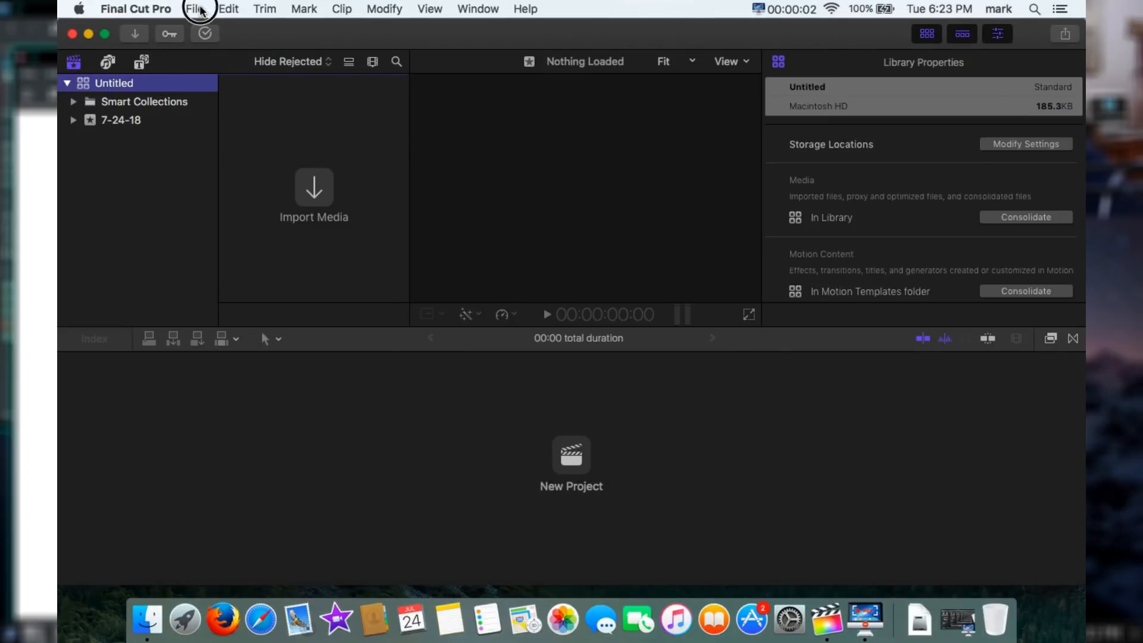
# - Create a new Final Cut Pro project named '4K Render Wars'
pyautogui.click(194, 9)
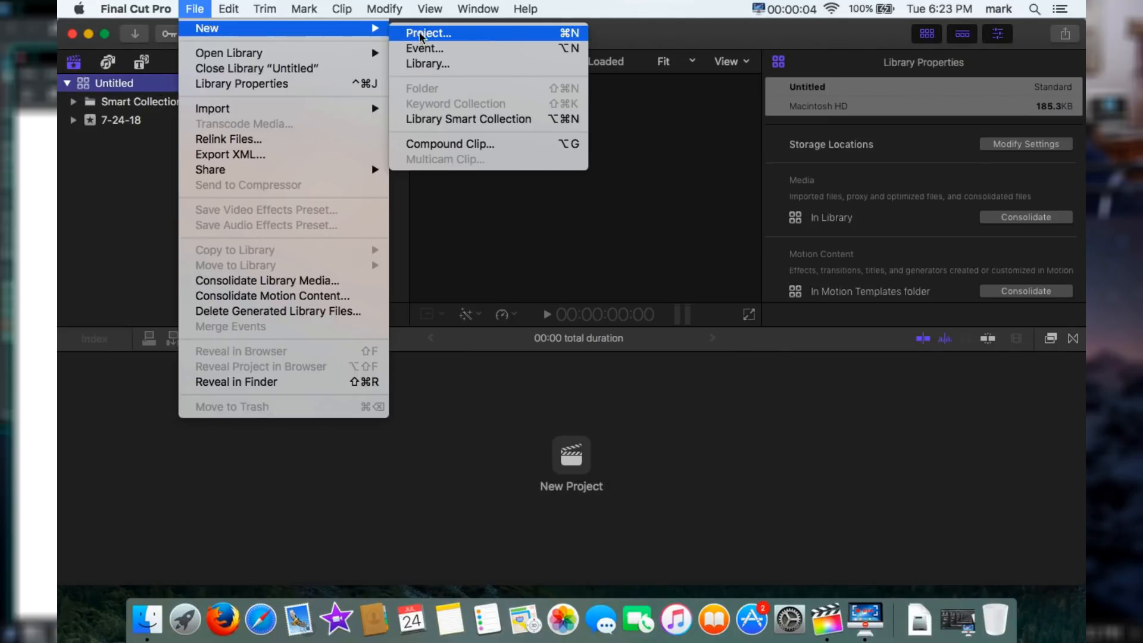
pyautogui.click(427, 33)
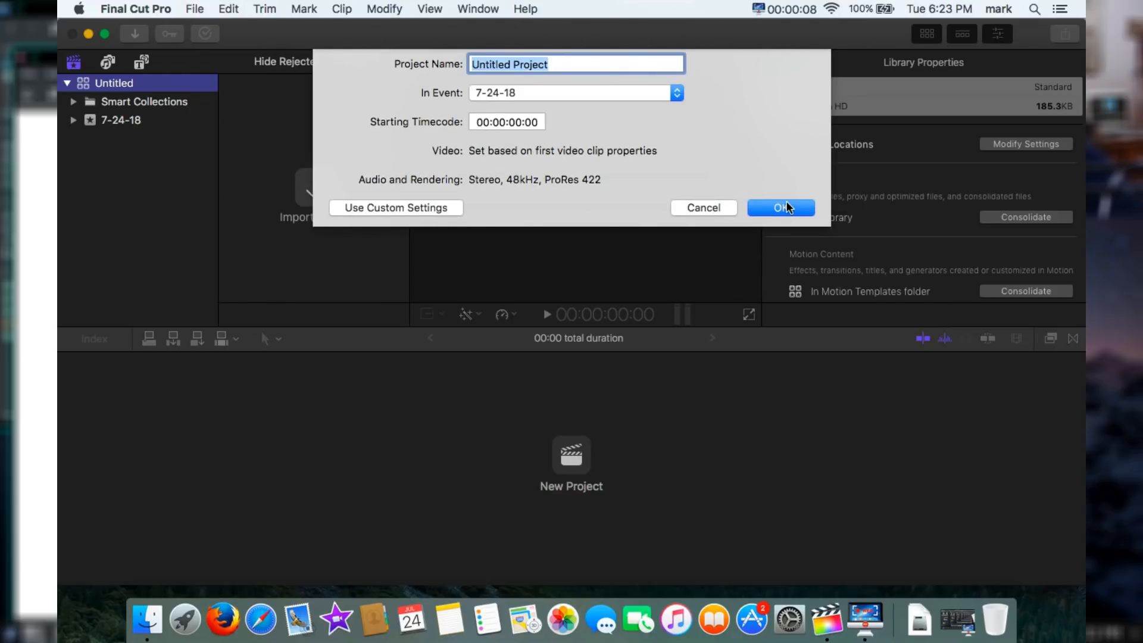
pyautogui.write('4K Render War')
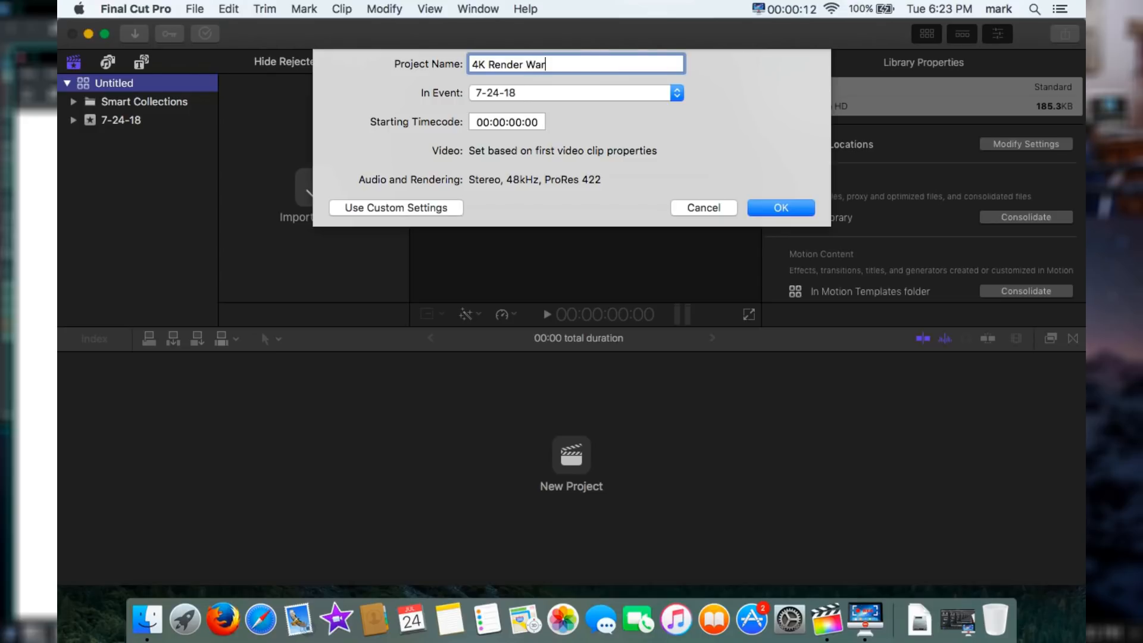
pyautogui.write('s')
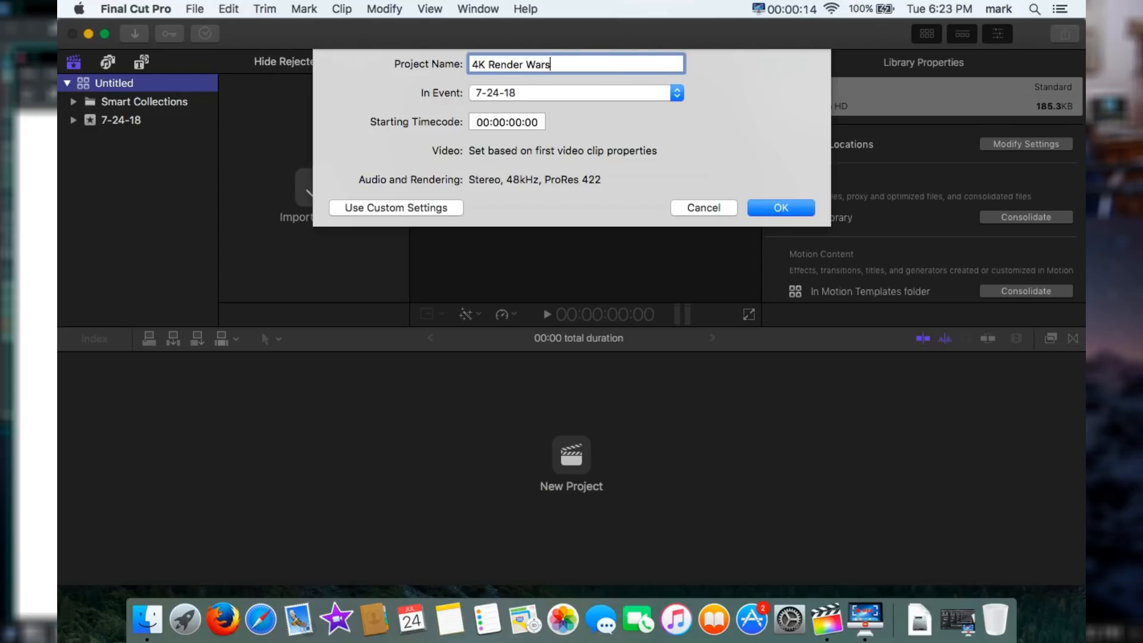
pyautogui.click(779, 207)
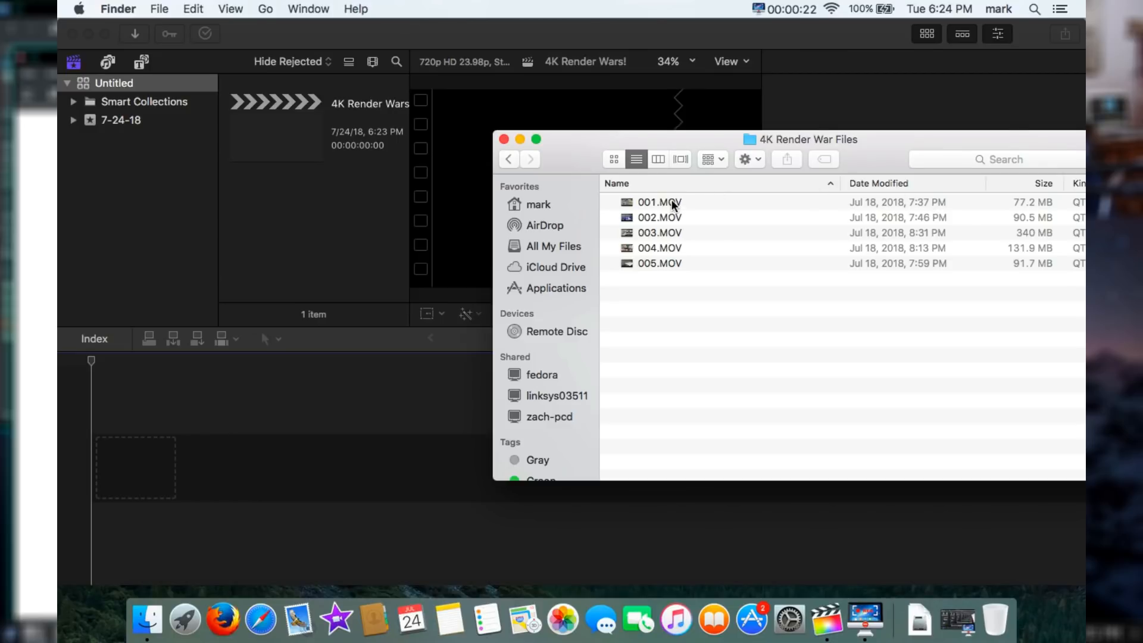
# - Drag 001–003.MOV from Finder into the timeline, then select 004.MOV
pyautogui.click(659, 232)
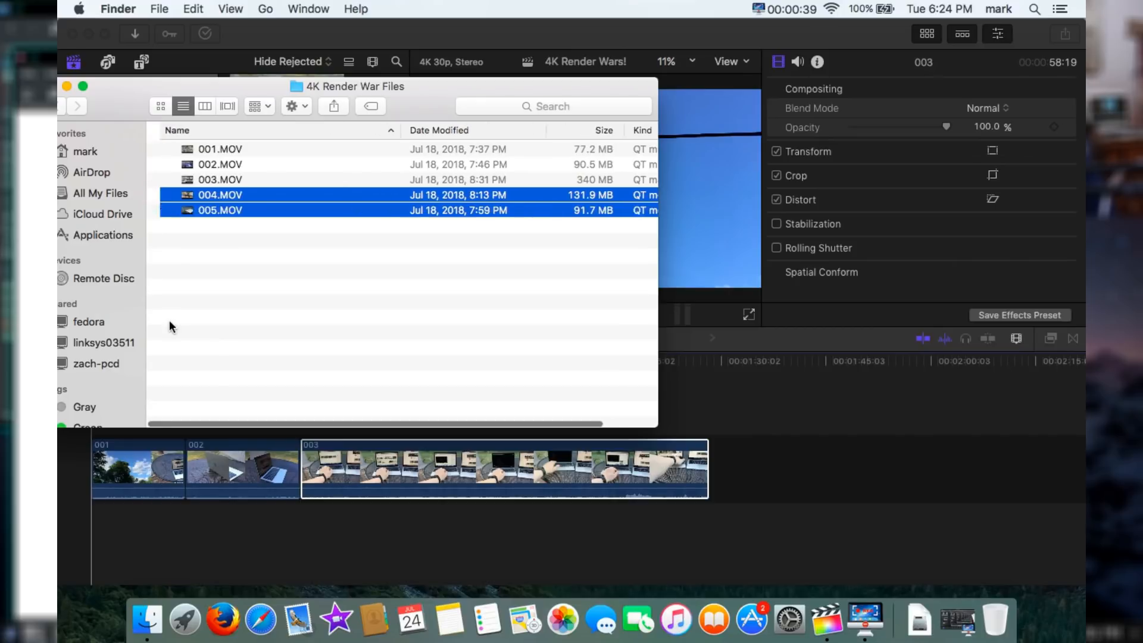
pyautogui.click(206, 194)
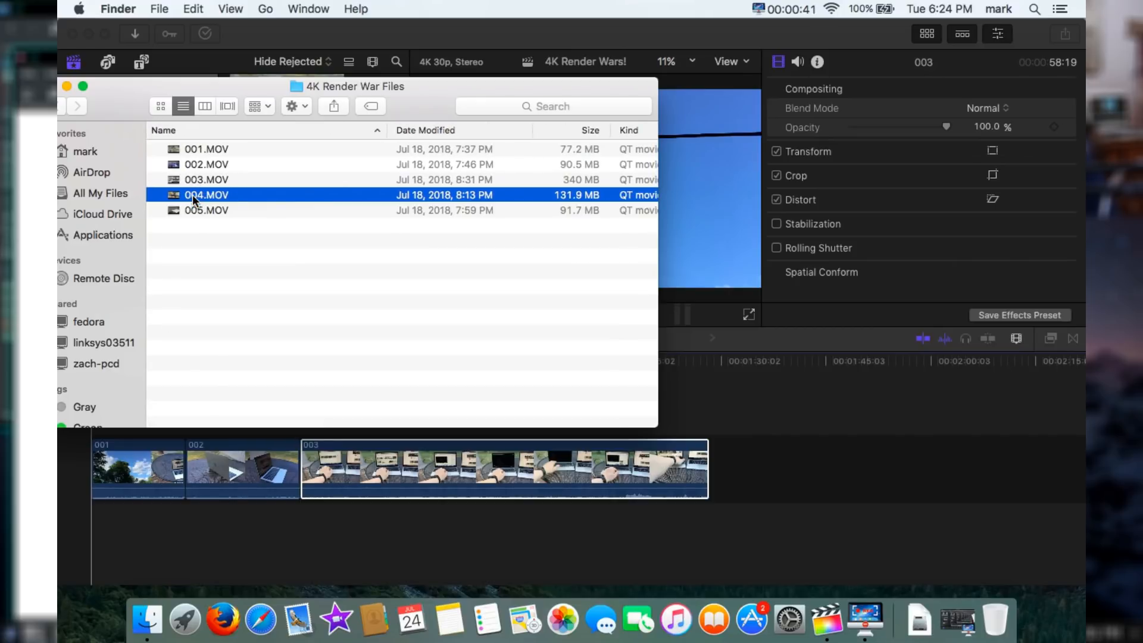